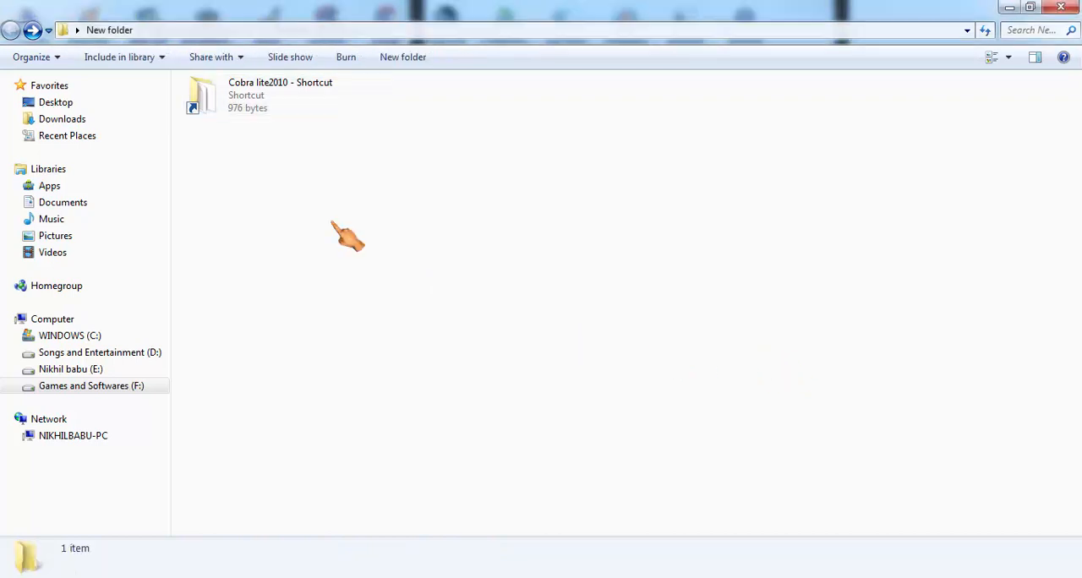
mouse_move(267, 135)
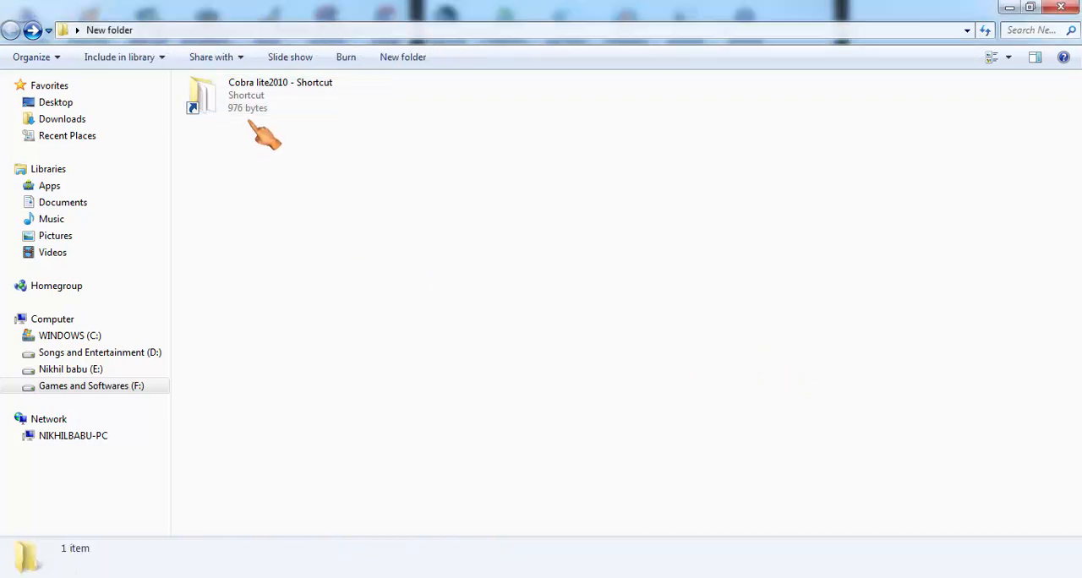
Launch the autorun HTML Application from the Cobra lite2010 driver folder
left_click(262, 94)
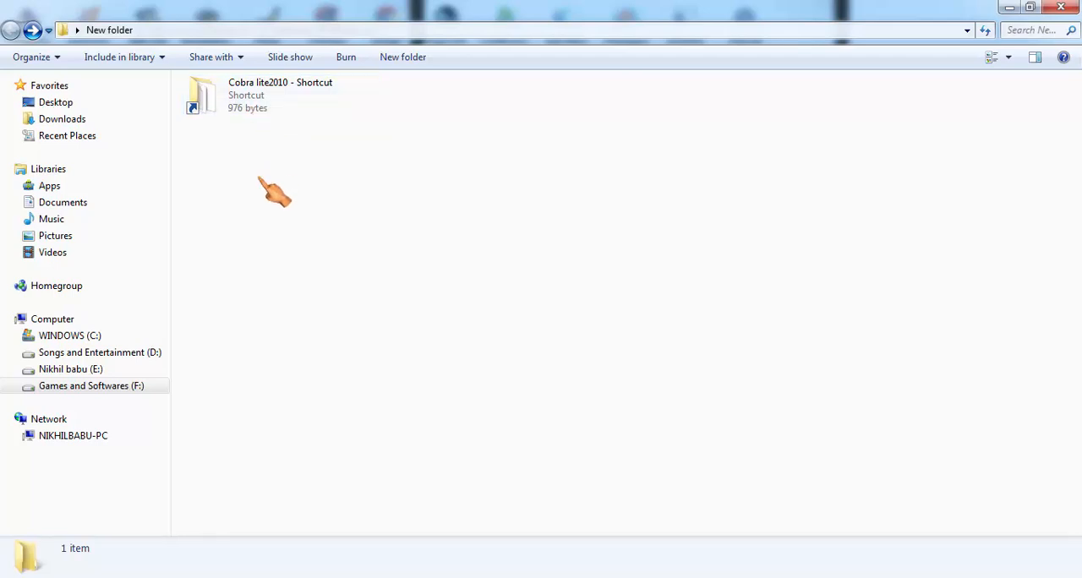
mouse_move(271, 192)
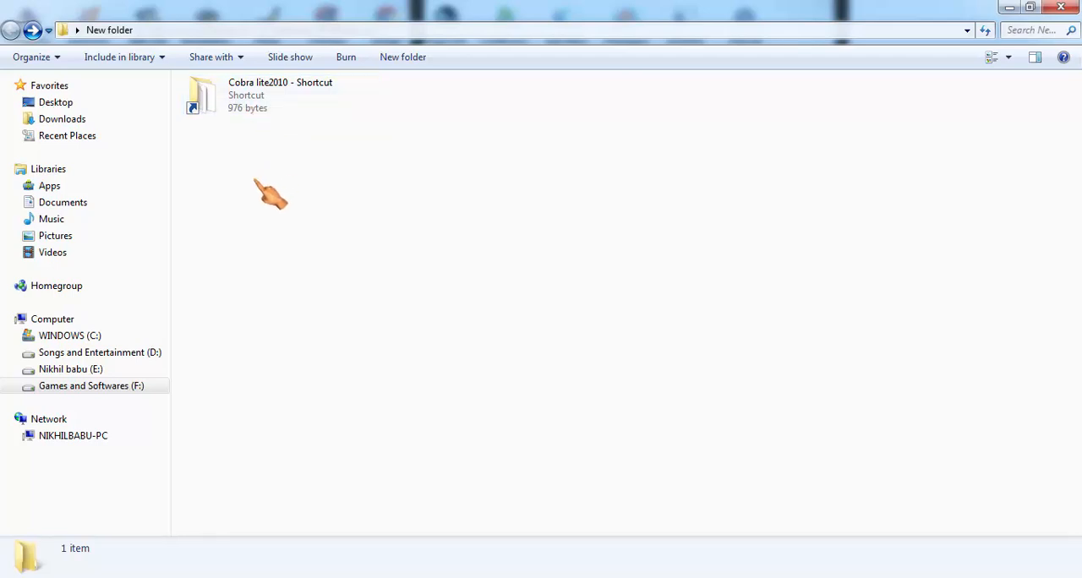
double_click(280, 94)
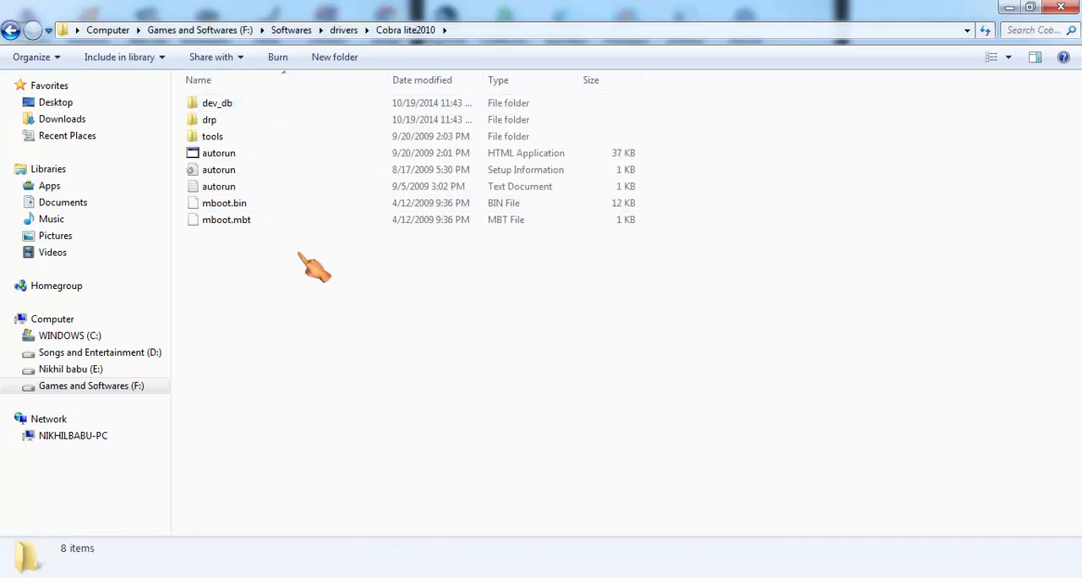
mouse_move(314, 315)
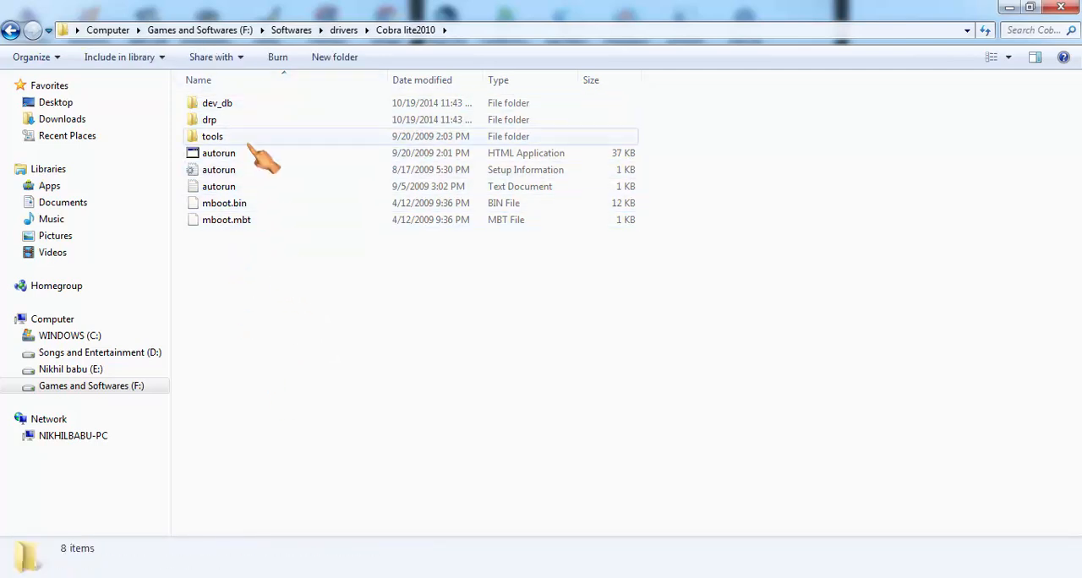
left_click(218, 154)
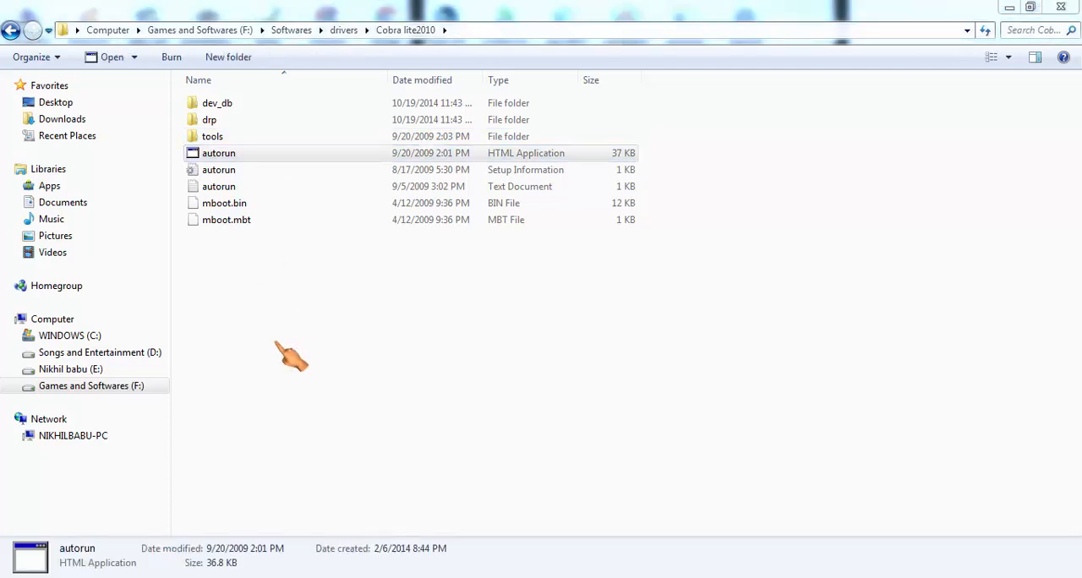
double_click(218, 154)
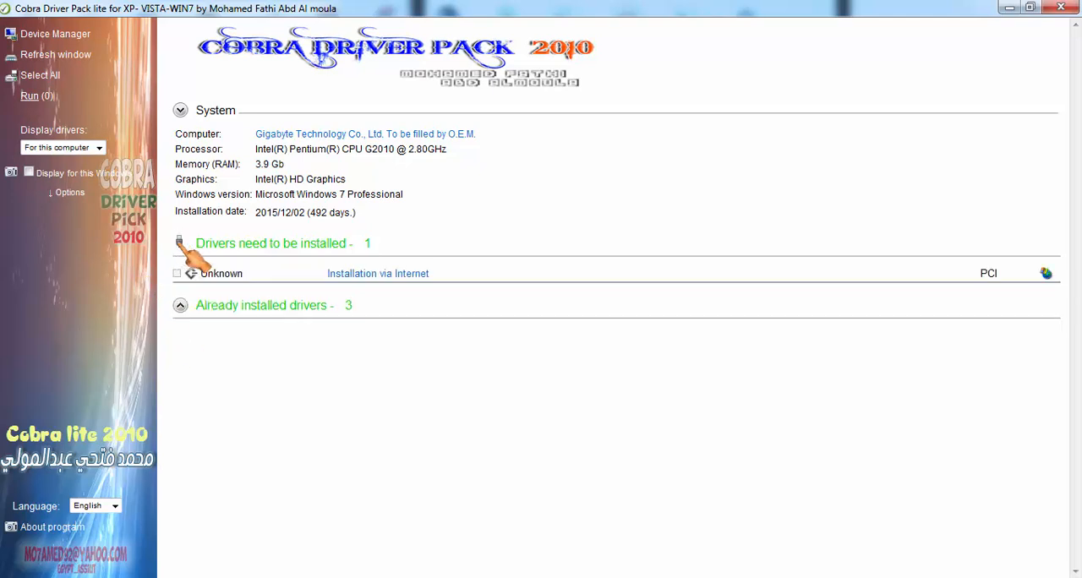
Expand the installed-driver list and set Display drivers to All, revealing the 27 'Other' drivers
left_click(179, 304)
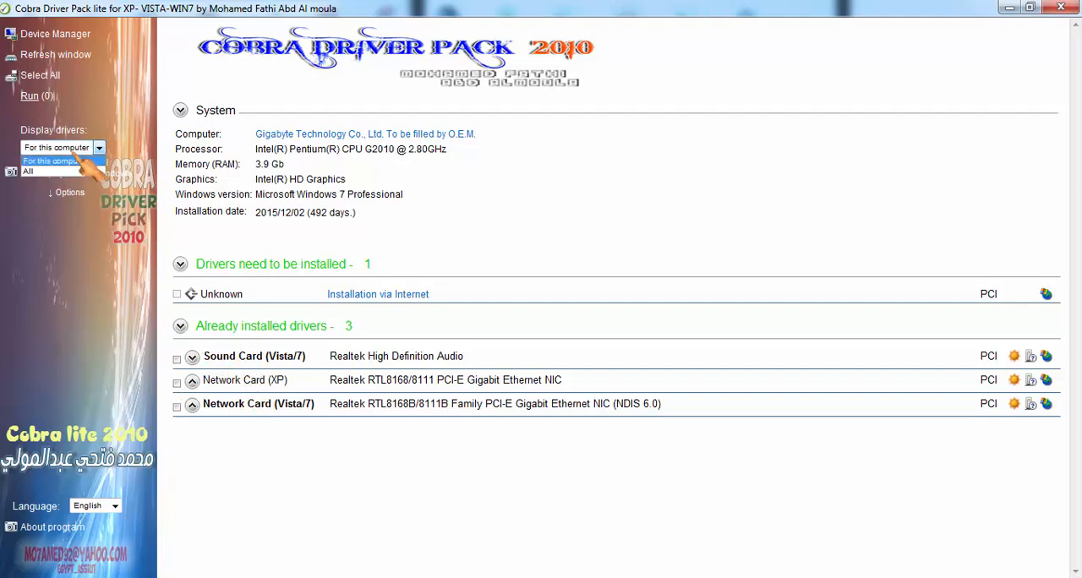
left_click(56, 147)
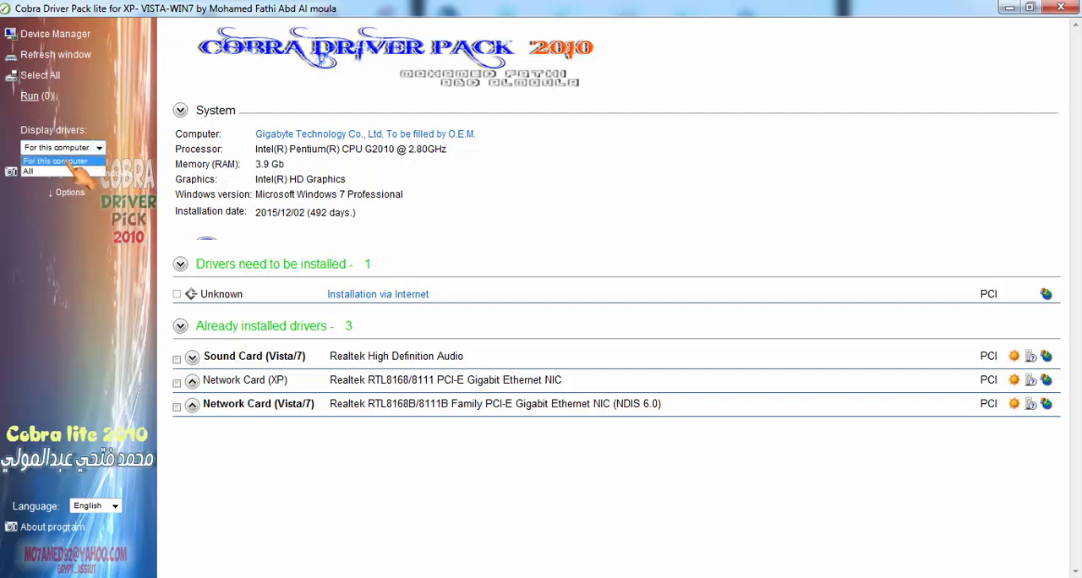
left_click(27, 171)
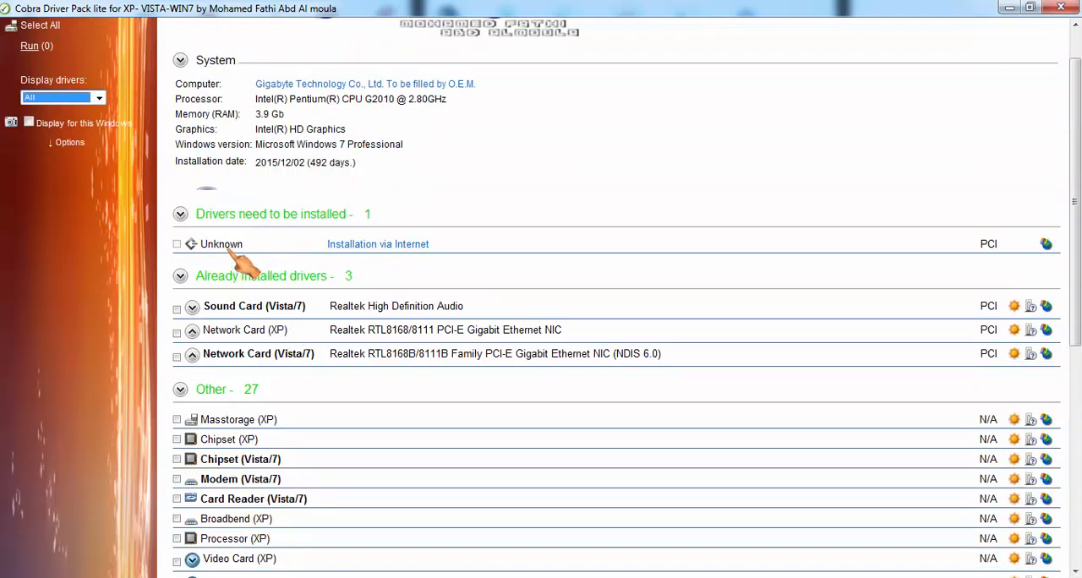
scroll("down", 3)
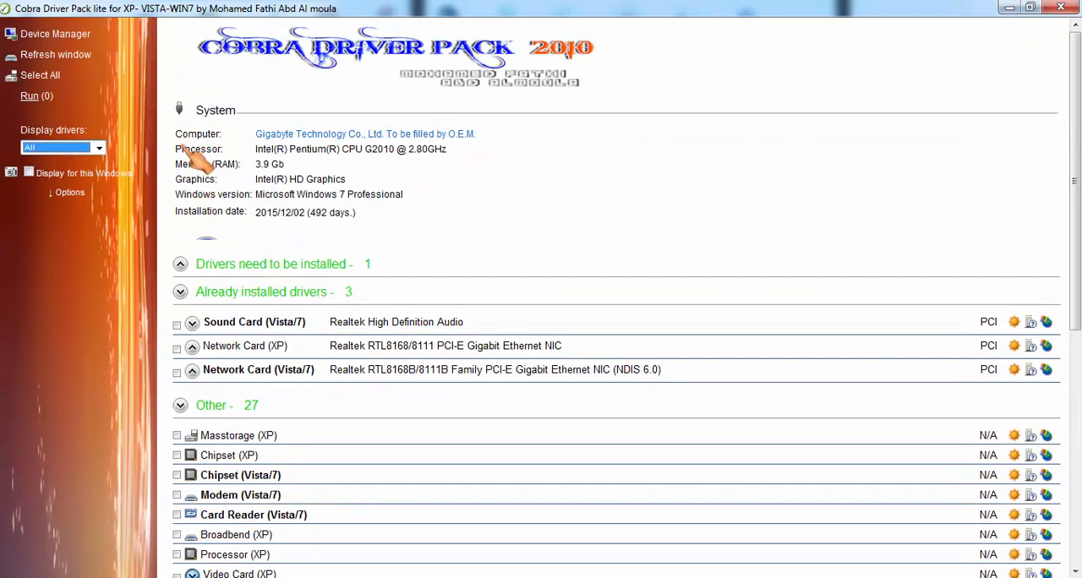
mouse_move(245, 157)
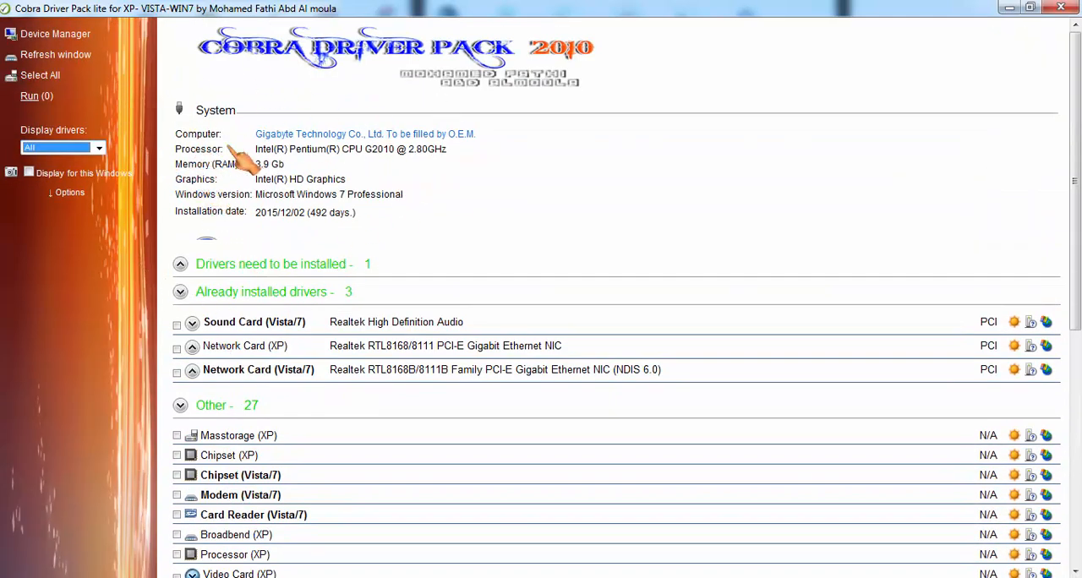
mouse_move(270, 169)
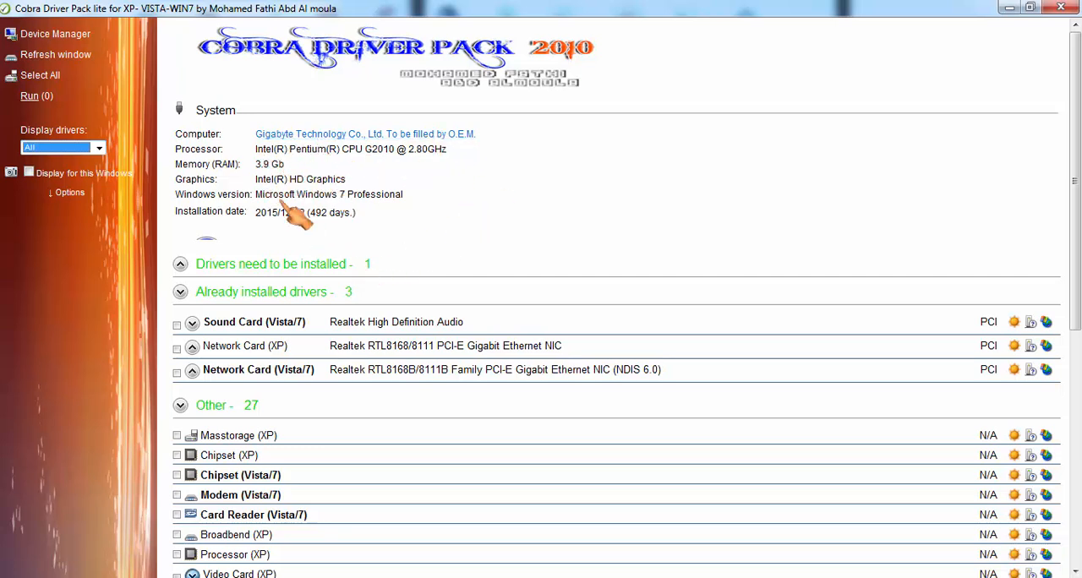
mouse_move(324, 196)
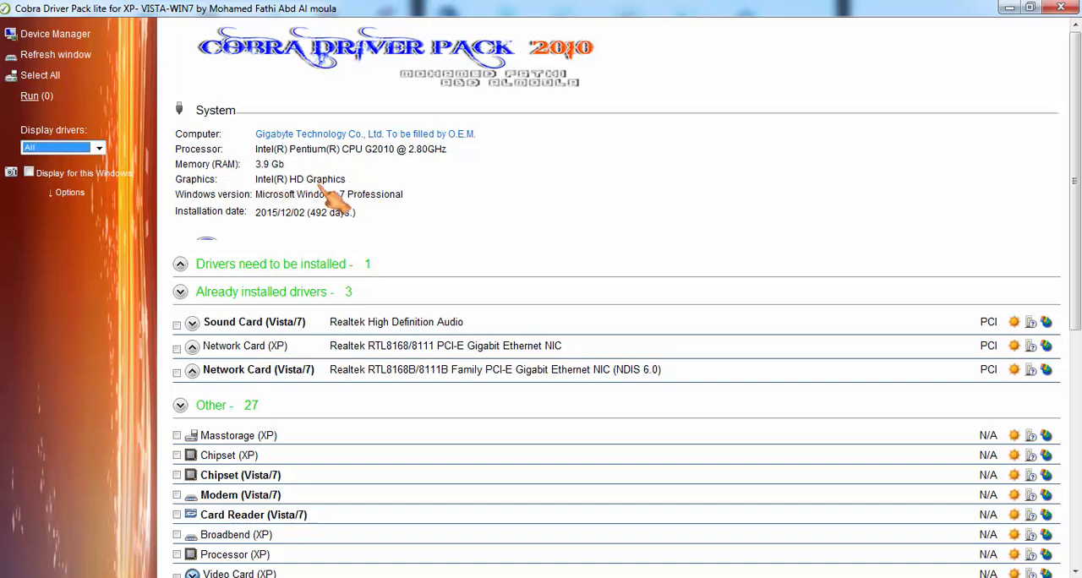
scroll("down", 3)
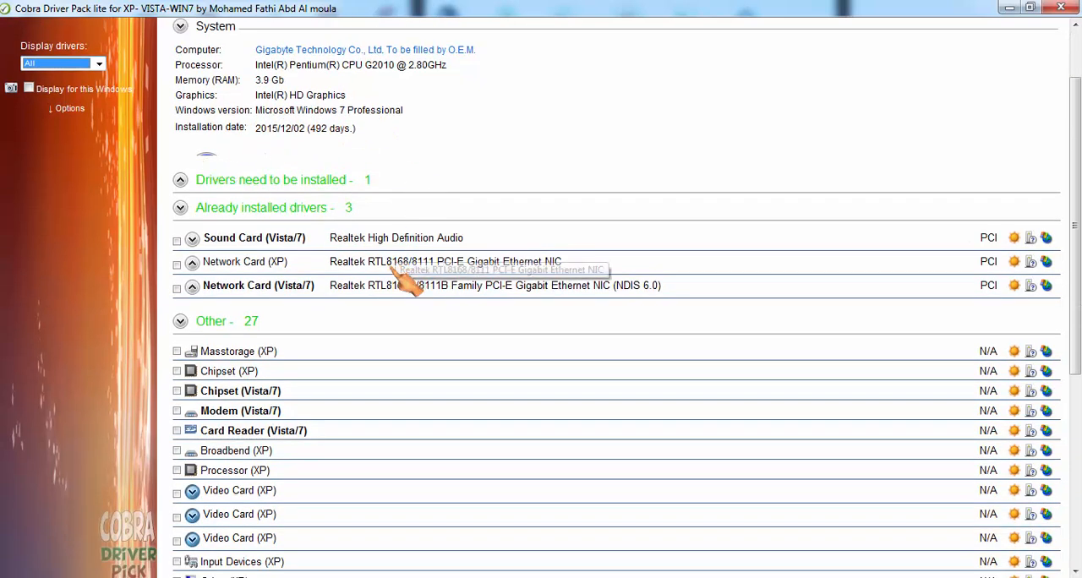
scroll("down", 3)
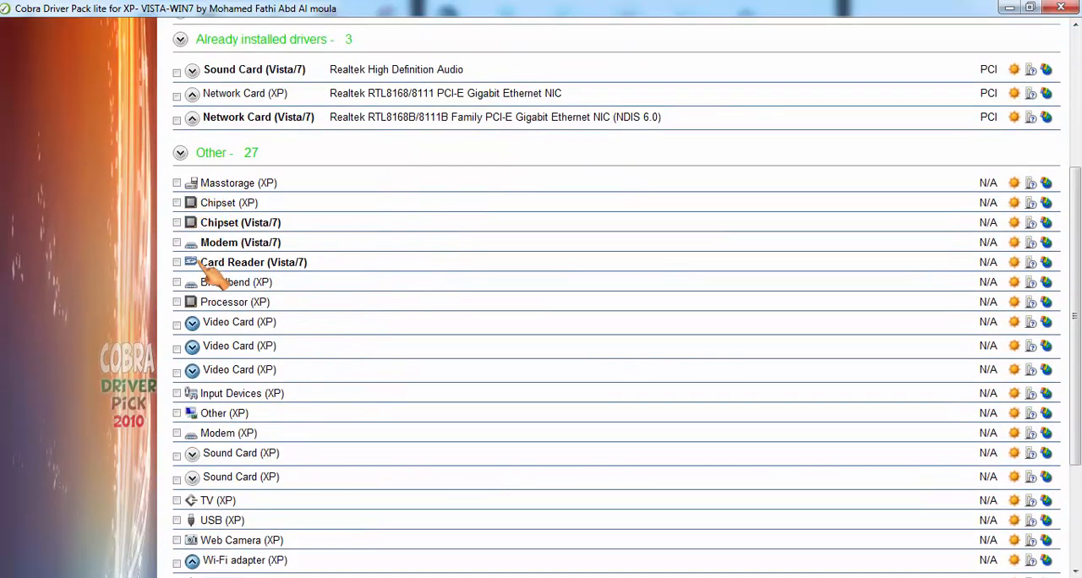
scroll("down", 3)
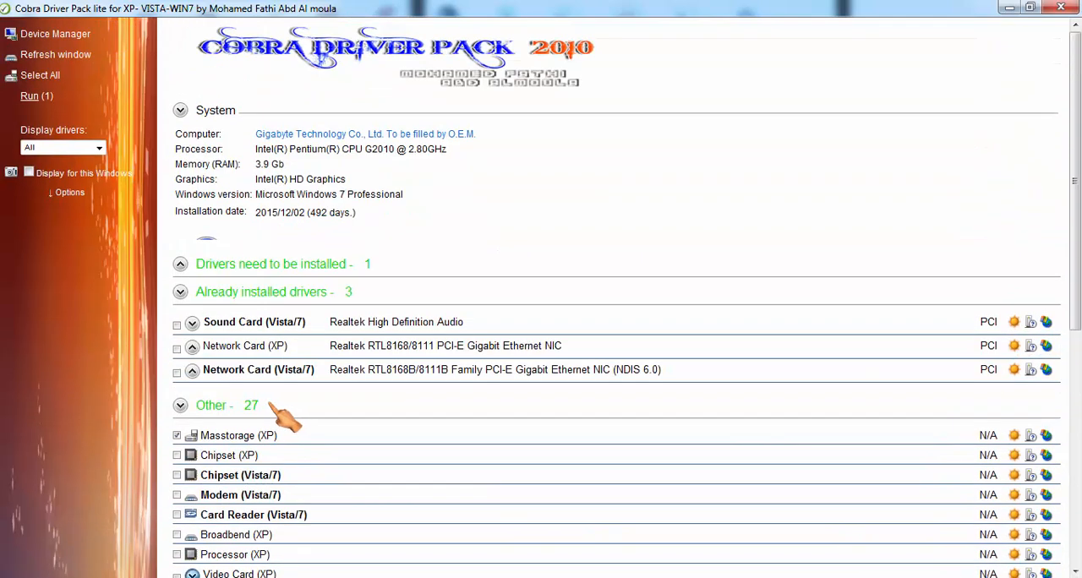
left_click(27, 173)
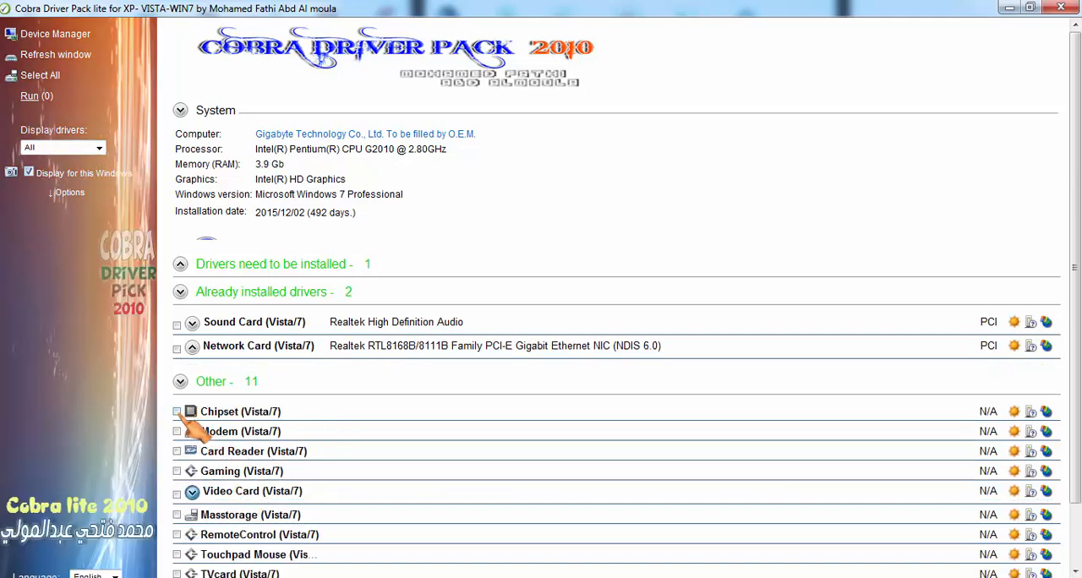
scroll("down", 3)
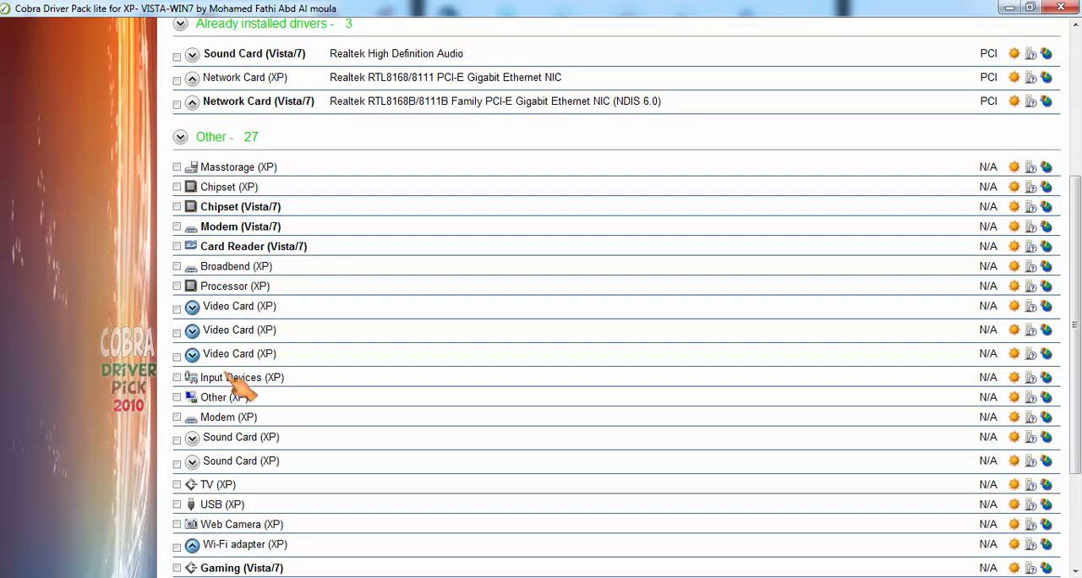
scroll("down", 3)
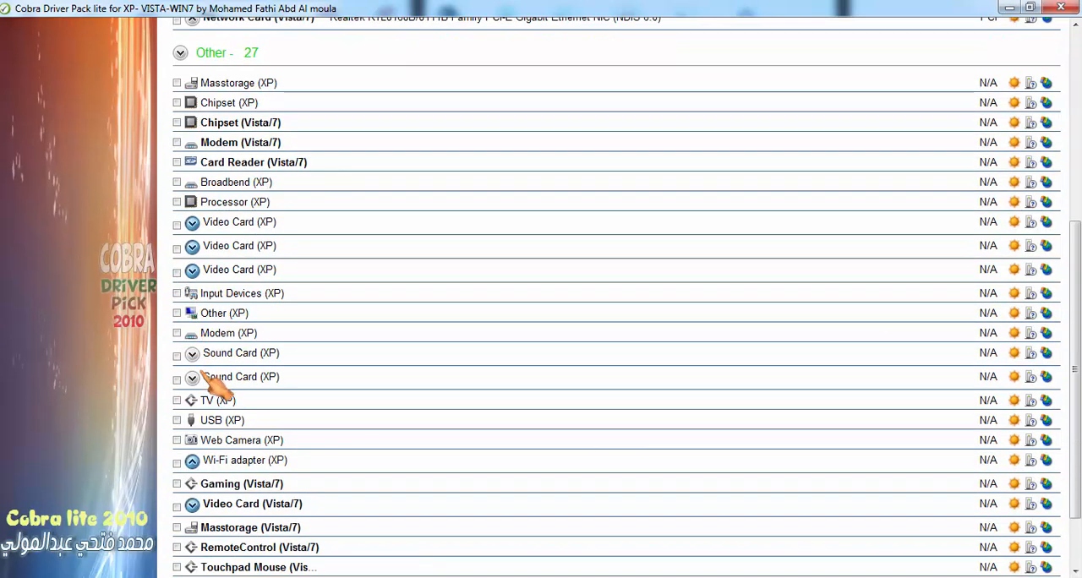
left_click(175, 377)
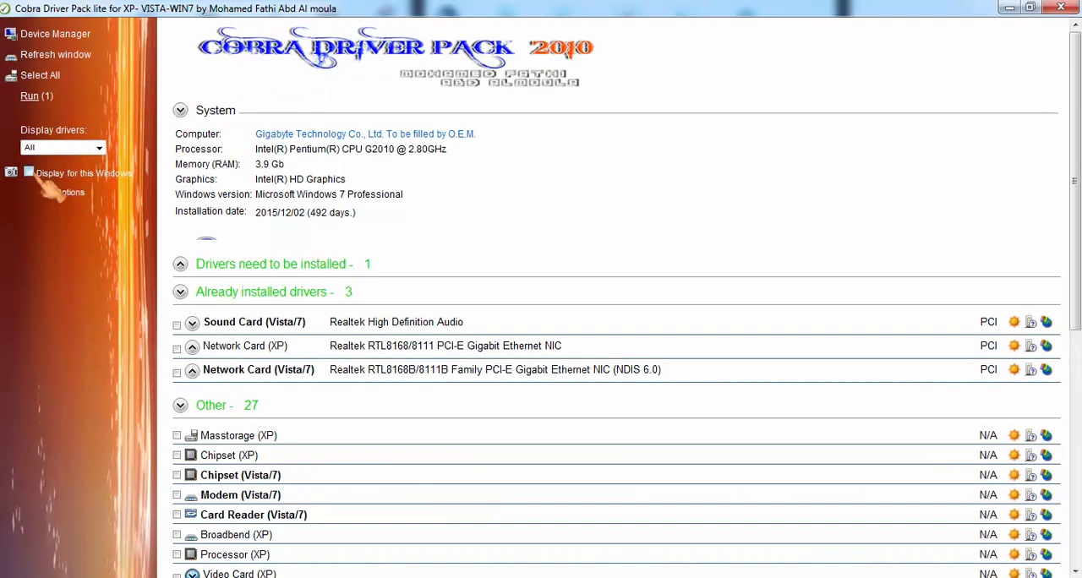
Show only this Windows' drivers and tick Chipset (Vista/7) under Other for installation
left_click(27, 172)
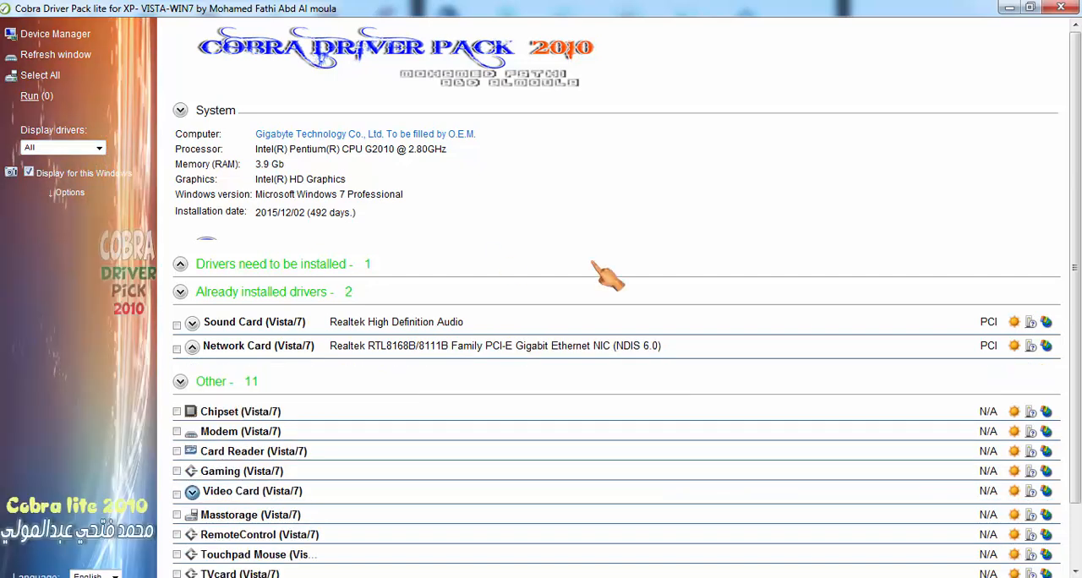
scroll("down", 3)
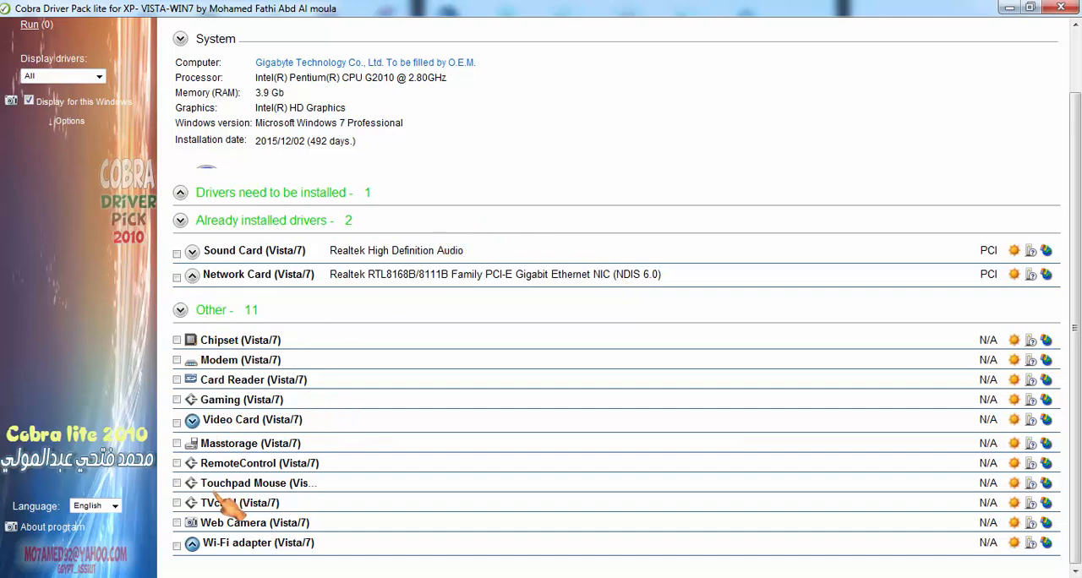
mouse_move(262, 538)
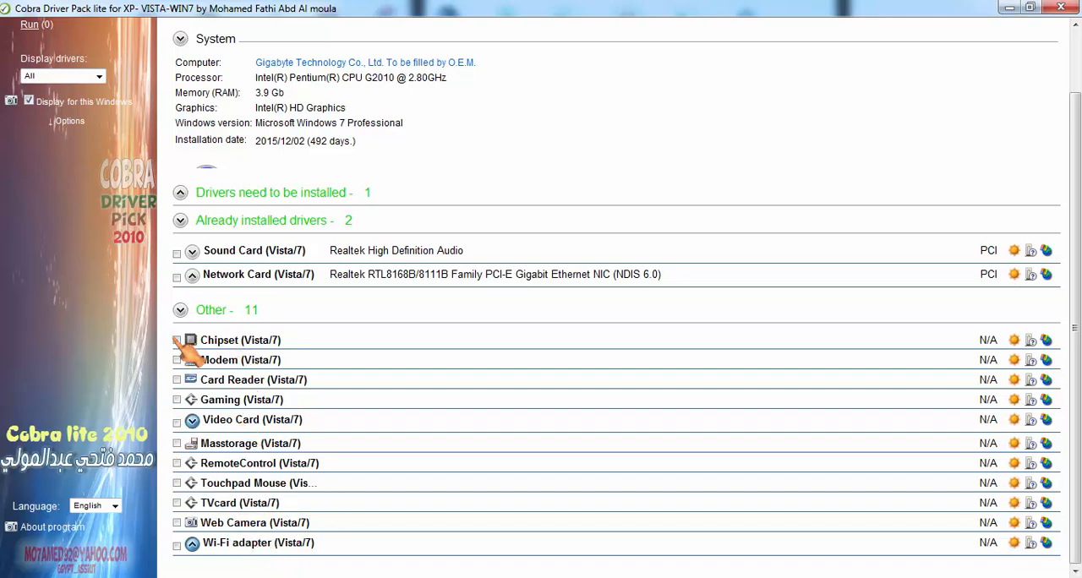
left_click(176, 338)
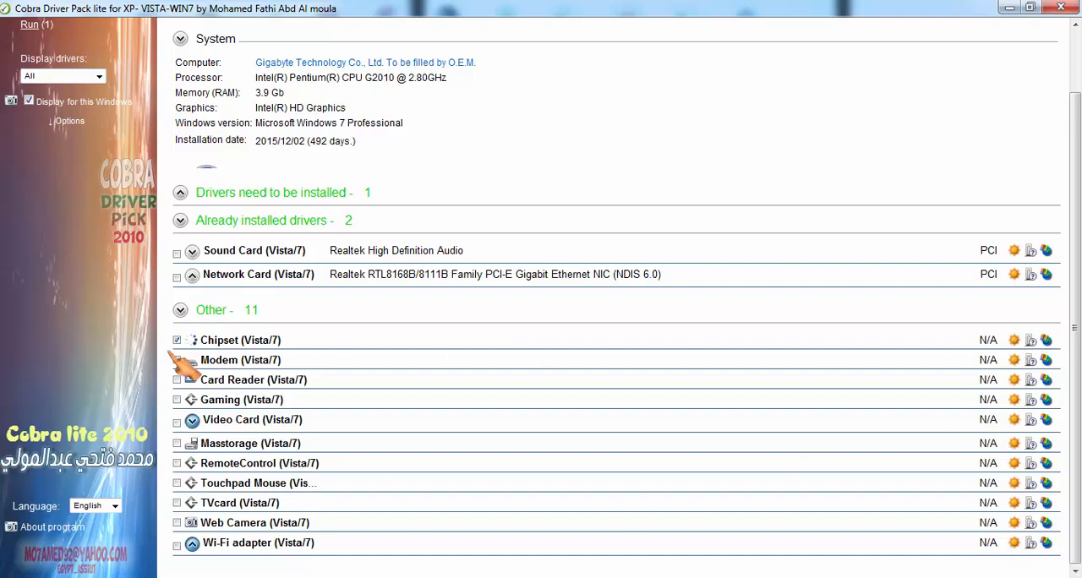
left_click(175, 338)
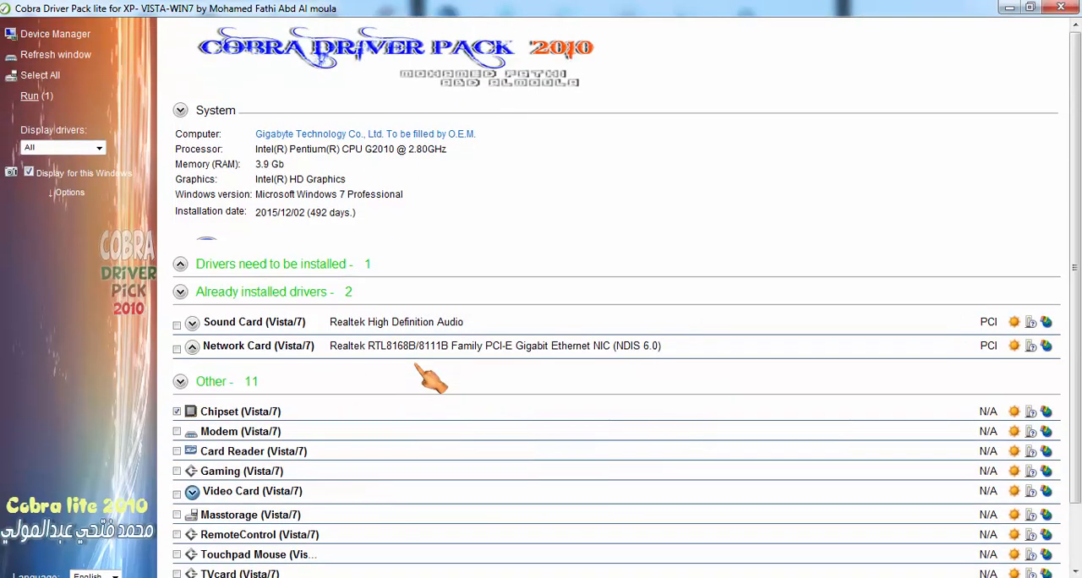
mouse_move(274, 318)
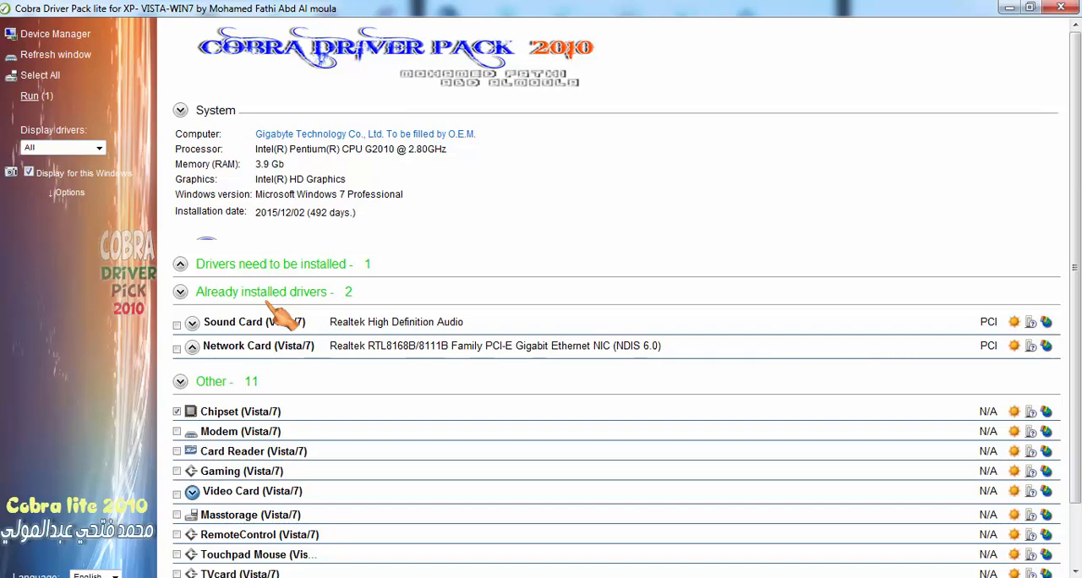